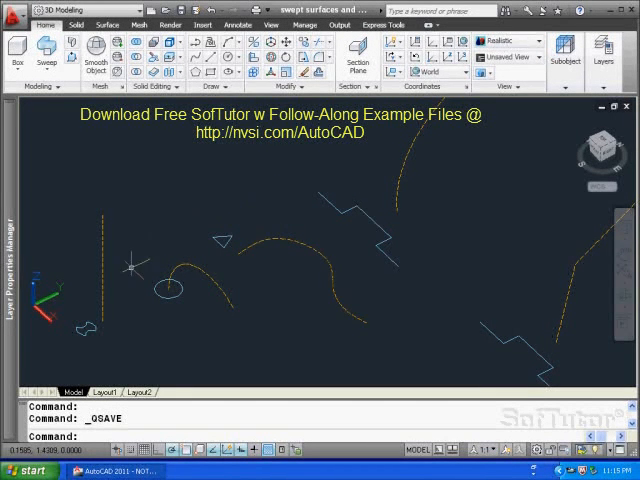
mouse_move(470, 238)
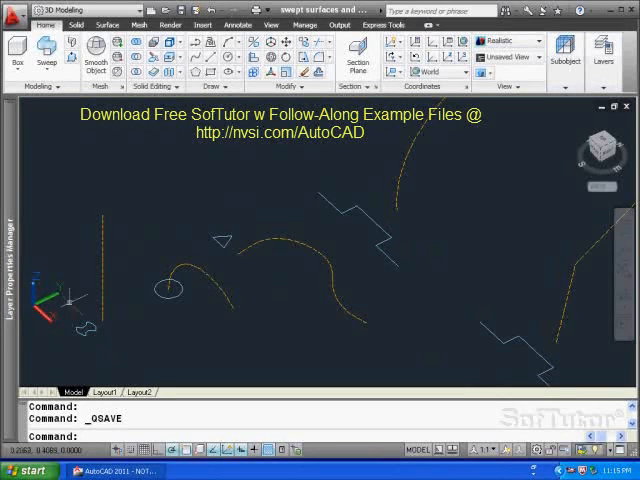
mouse_move(88, 340)
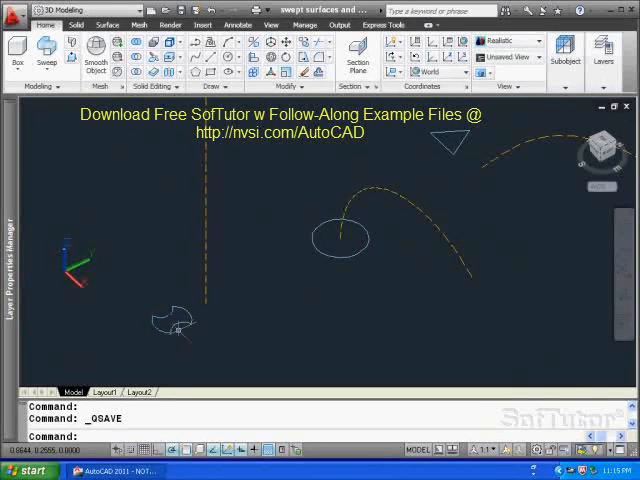
mouse_move(246, 304)
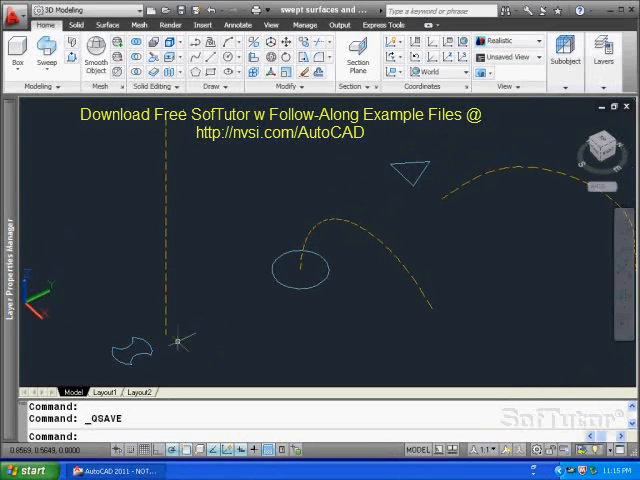
mouse_move(208, 296)
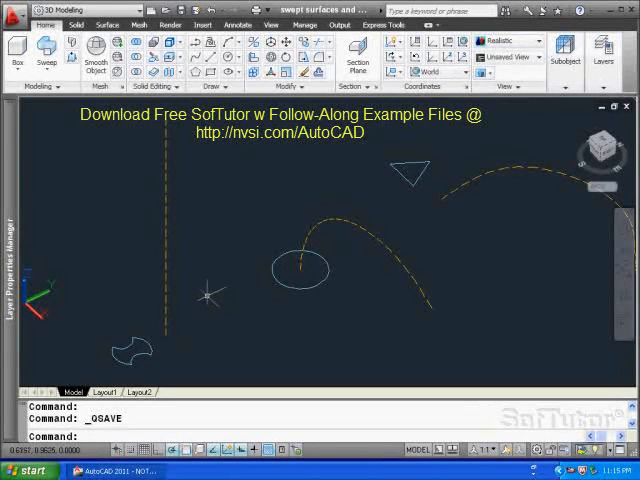
mouse_move(48, 52)
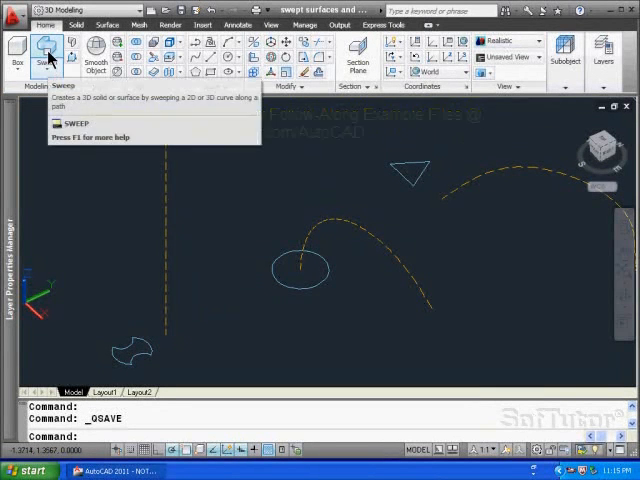
Sweep the star profile in Solid mode along the vertical line to form the twisted drill bit
left_click(48, 52)
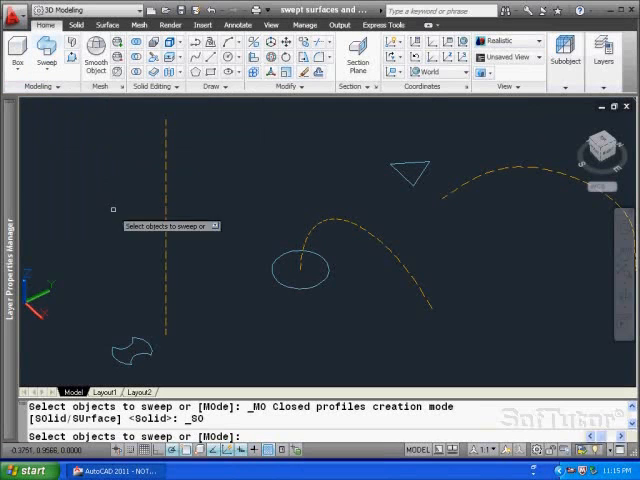
left_click(132, 348)
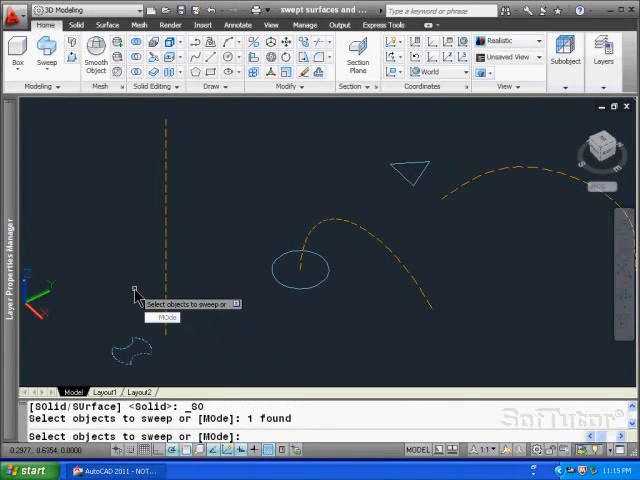
left_click(164, 318)
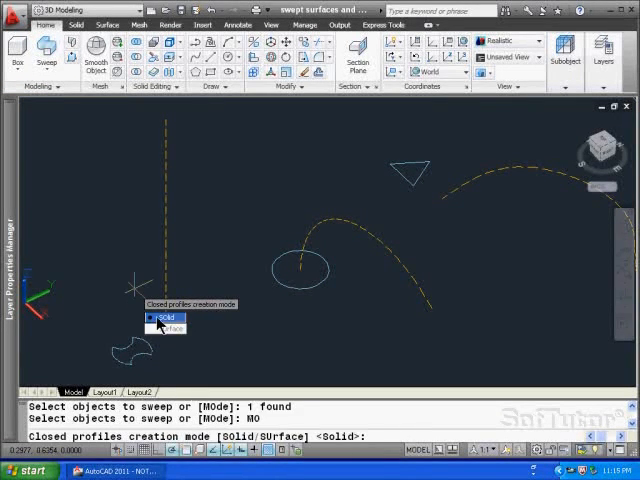
left_click(160, 312)
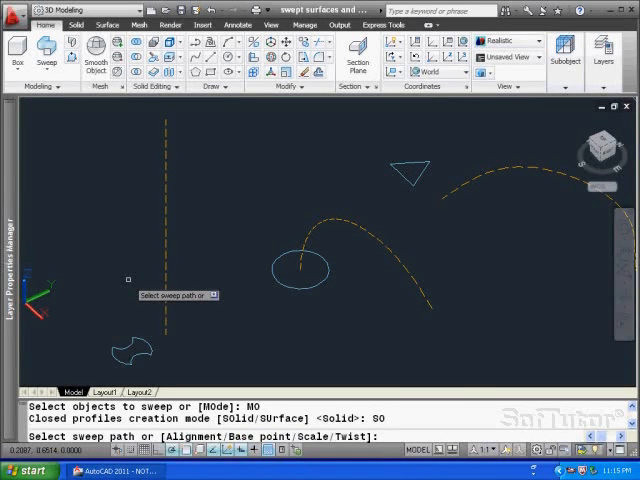
left_click(350, 230)
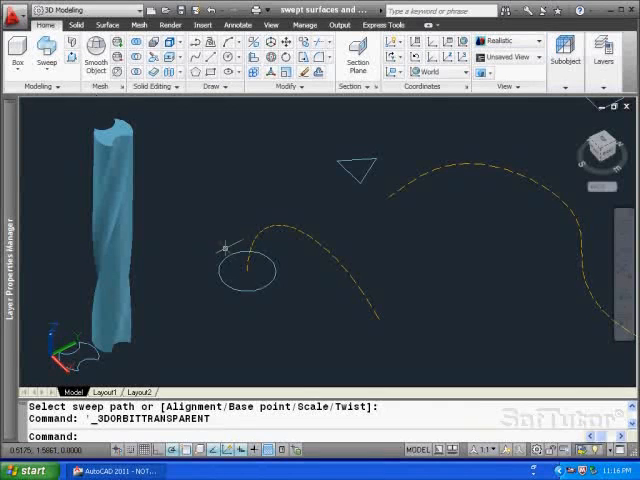
mouse_move(208, 188)
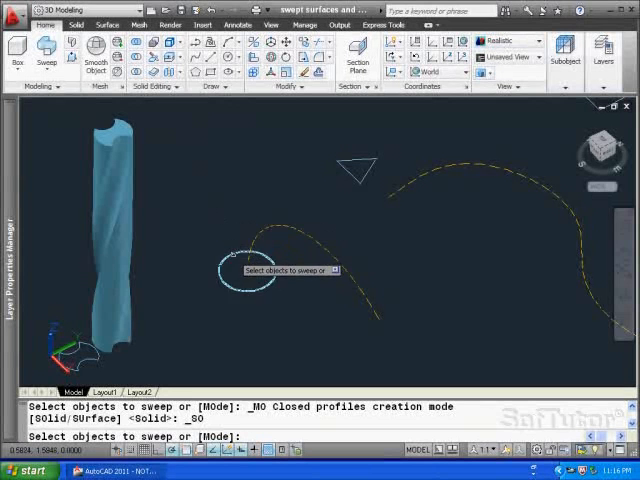
Sweep the circle in Solid mode along the arc into a tapering horn-shaped solid
left_click(238, 270)
type("MO")
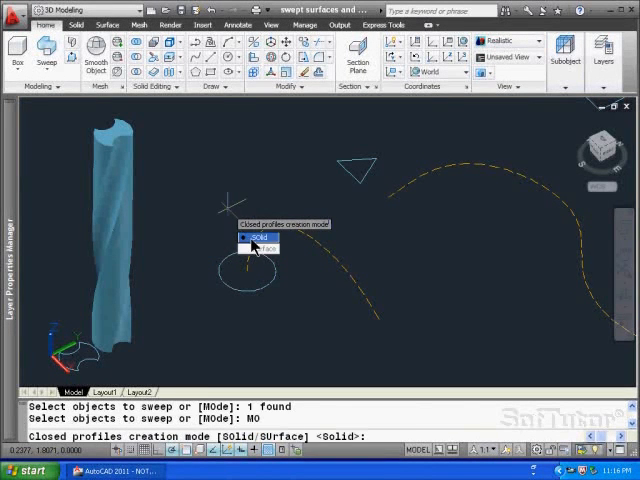
left_click(252, 236)
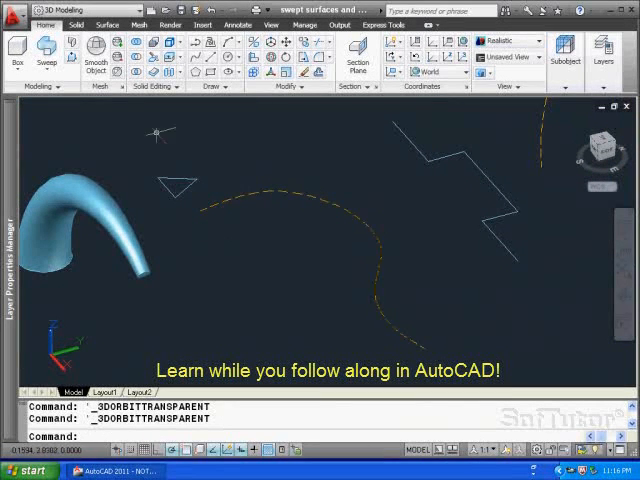
Sweep the triangle in Solid mode along the curved spline
left_click(44, 52)
type("MO")
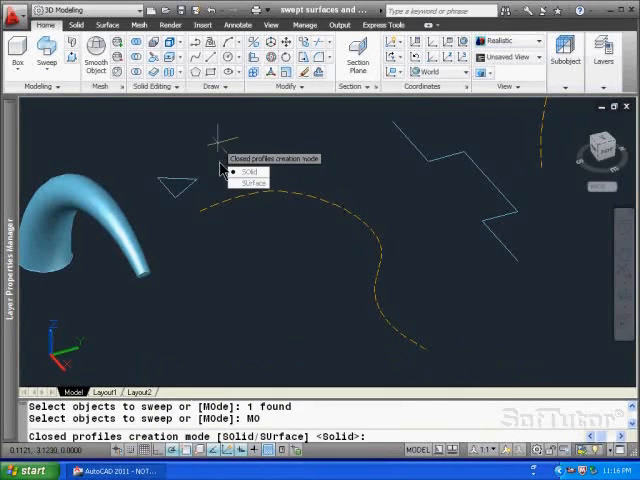
left_click(252, 170)
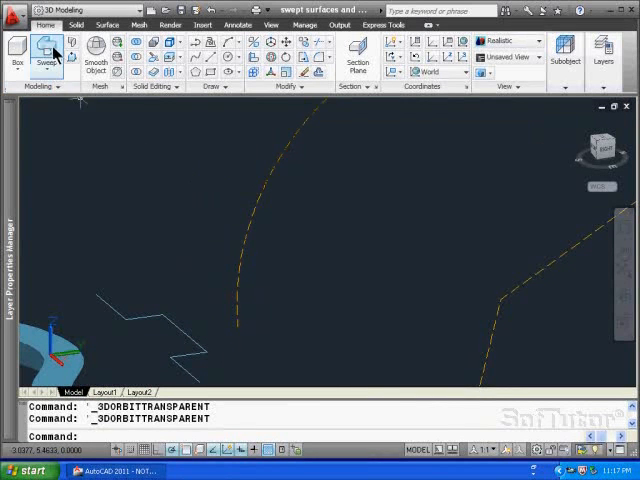
Sweep the zigzag profile along the curved path into a bent ribbed surface and inspect it by orbiting
left_click(48, 52)
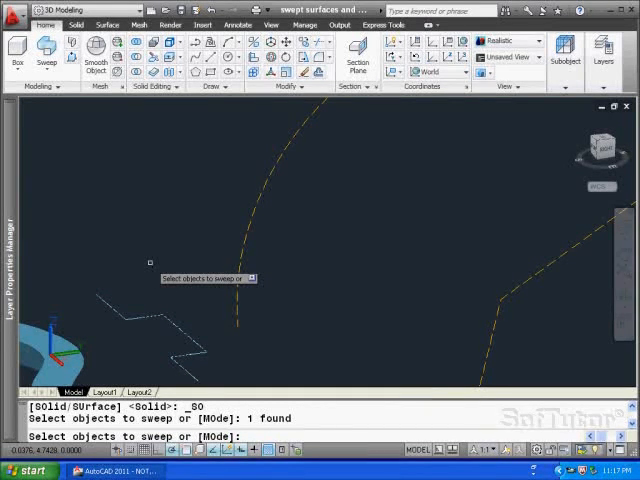
mouse_move(196, 294)
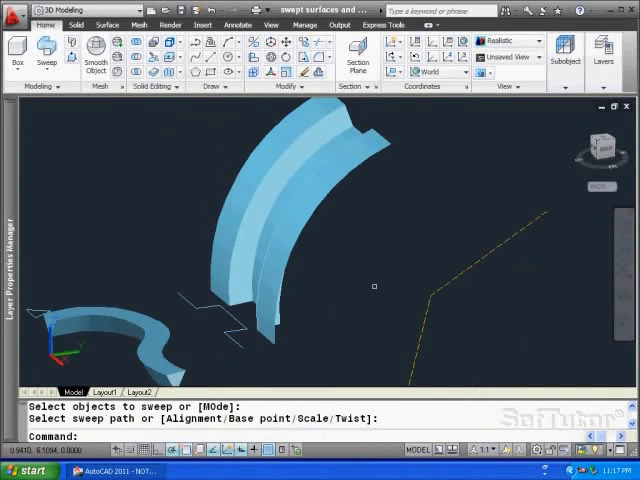
left_click_drag(376, 284, 250, 320)
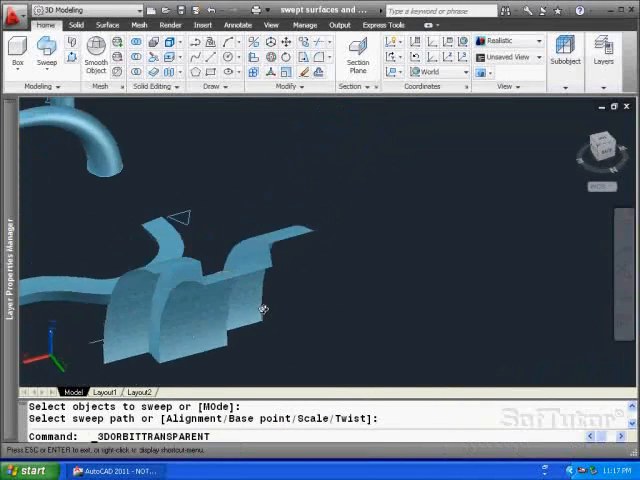
left_click_drag(250, 310, 390, 290)
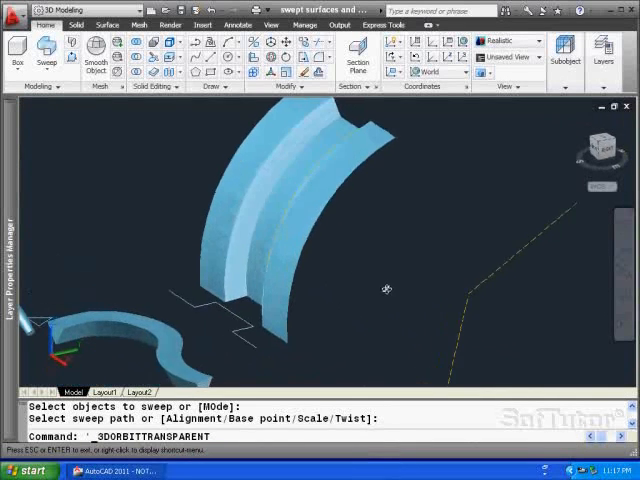
Orbit the model to inspect the second bent surface swept along the angular path
left_click_drag(386, 288, 268, 236)
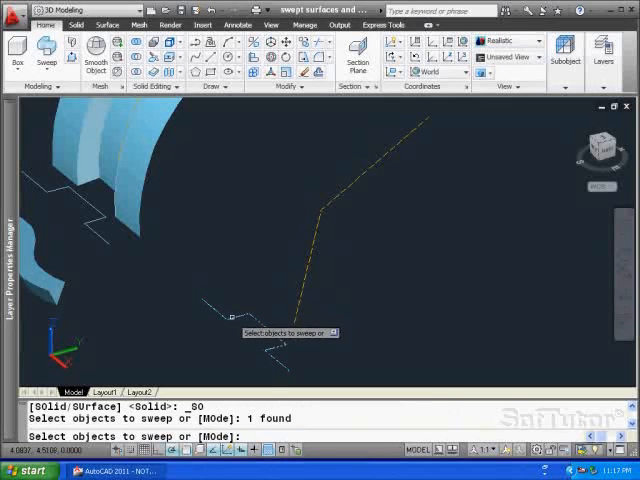
mouse_move(230, 272)
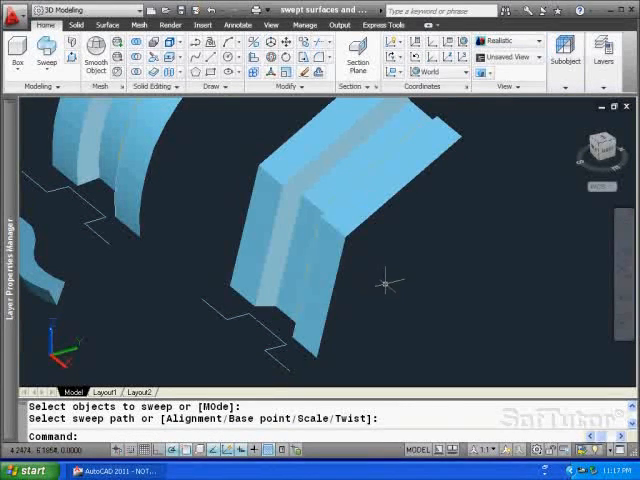
left_click_drag(390, 290, 330, 316)
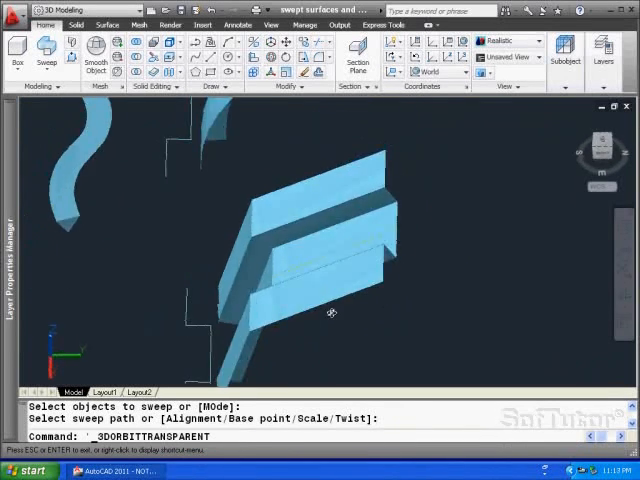
left_click_drag(332, 312, 368, 296)
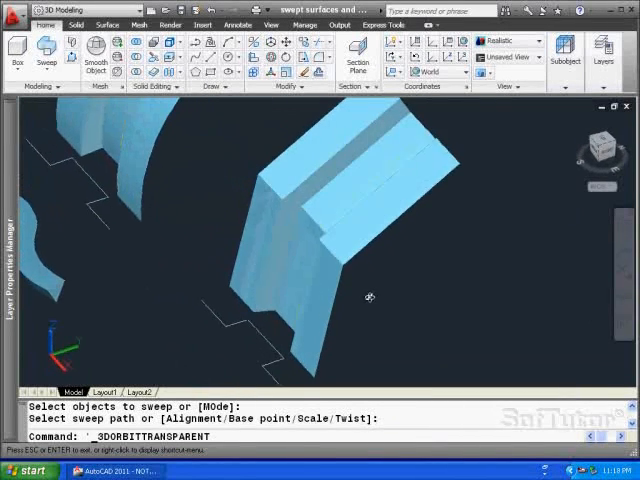